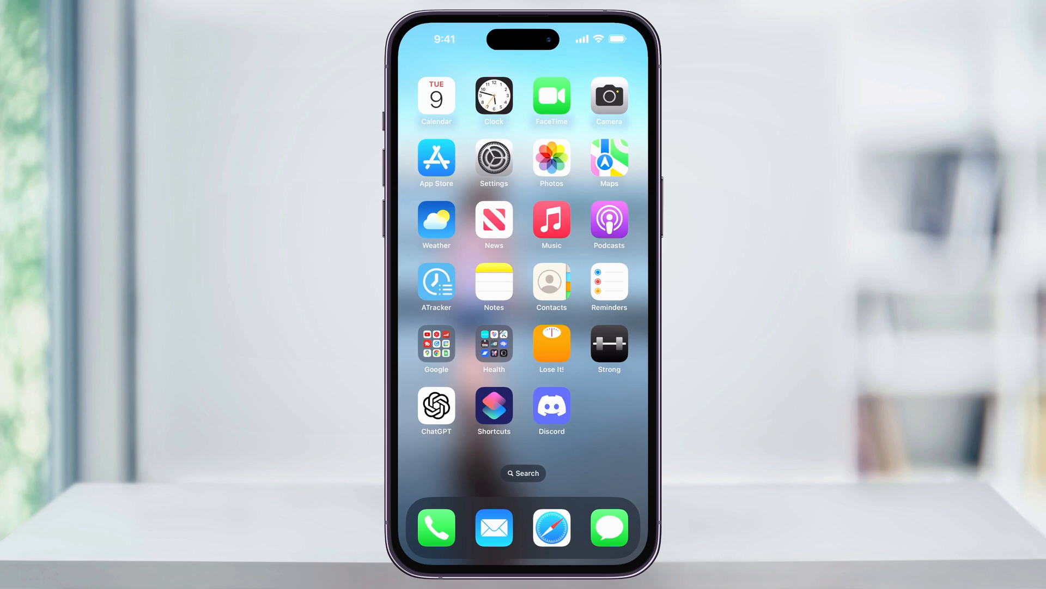
# - Launch Settings and scroll to the Screen Time daily usage overview
pyautogui.click(494, 163)
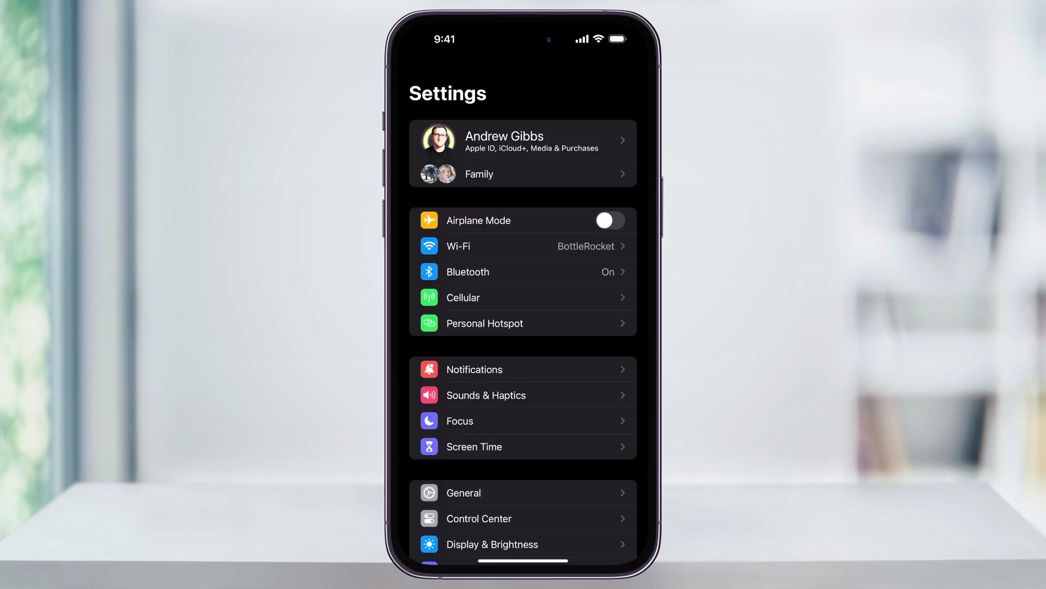
pyautogui.scroll(-3)
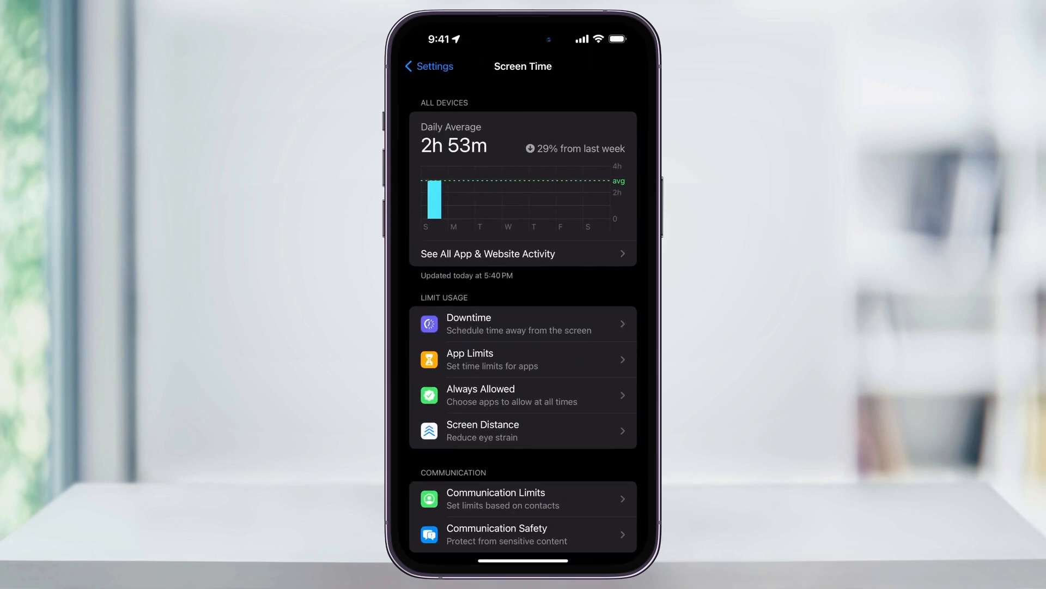
# - Scroll down Screen Time and enter Content & Privacy Restrictions
pyautogui.scroll(-3)
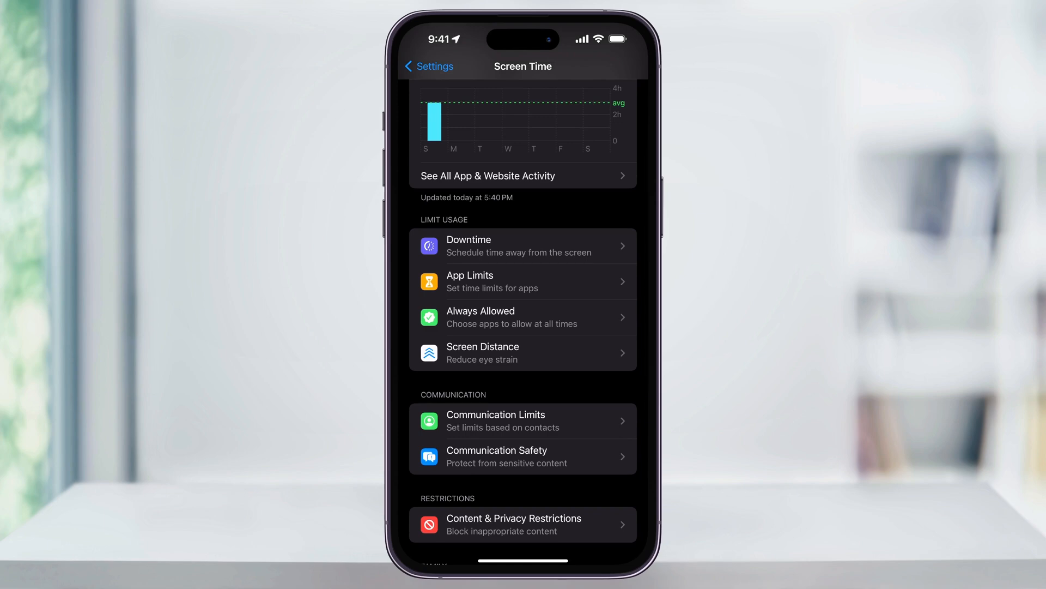
pyautogui.click(523, 524)
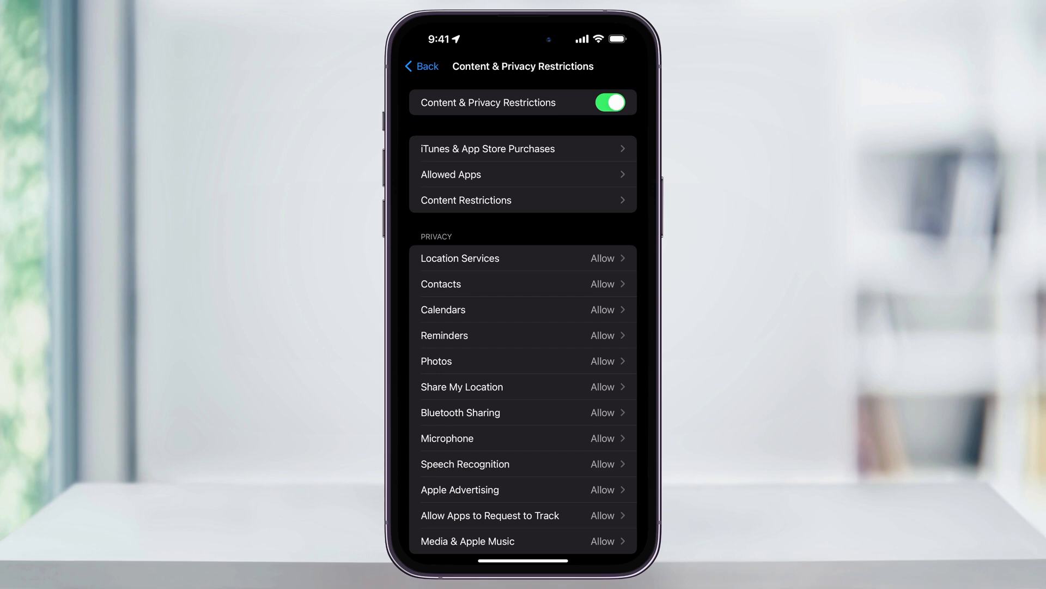
# - Go into Content Restrictions and bring up the Web Content filtering choices
pyautogui.click(609, 102)
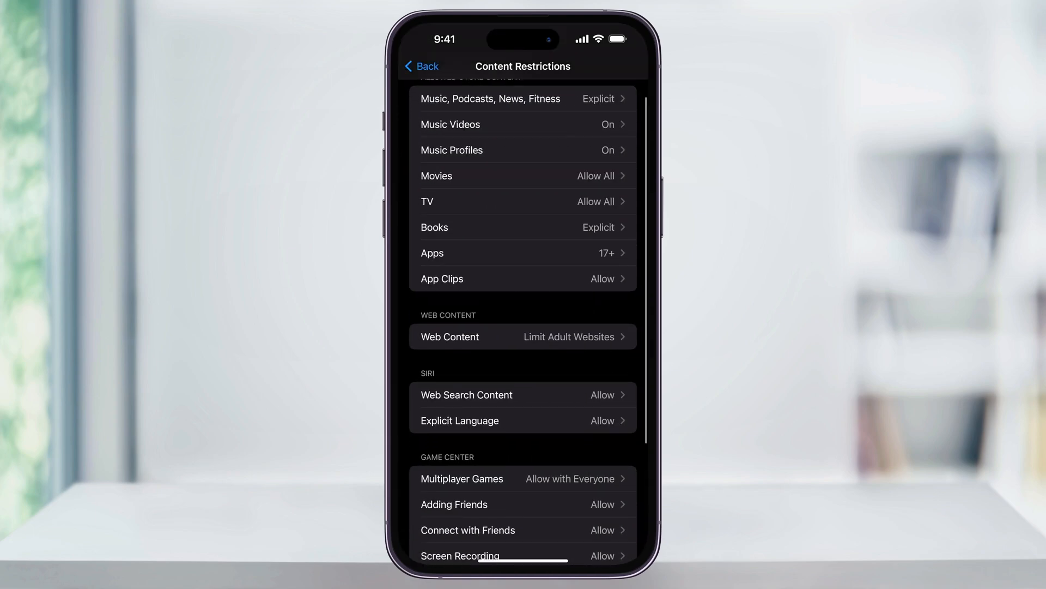
pyautogui.click(523, 337)
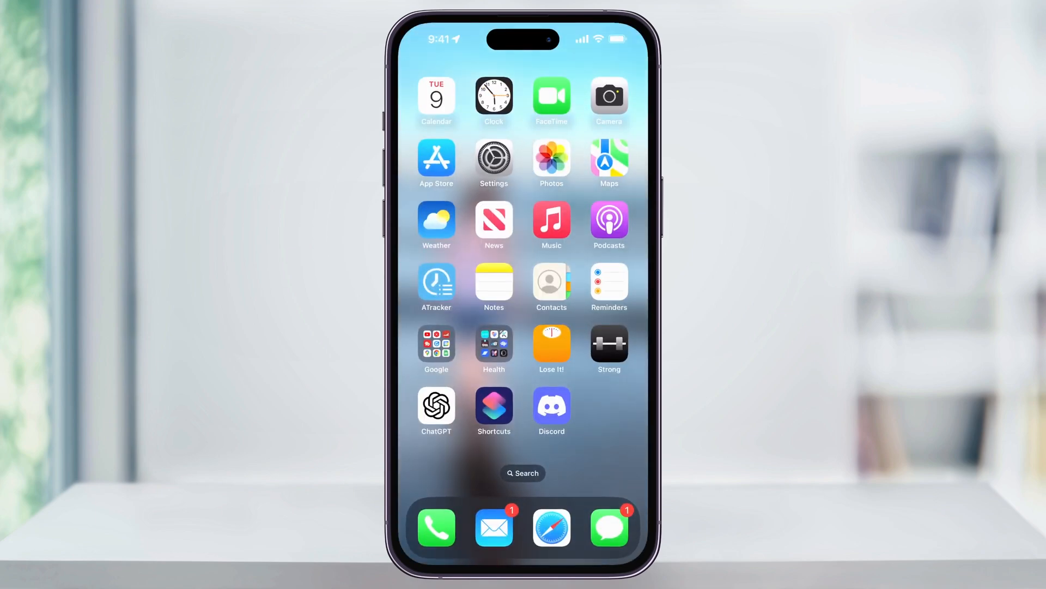
# - Launch Safari from the dock to load the Google homepage
pyautogui.click(551, 526)
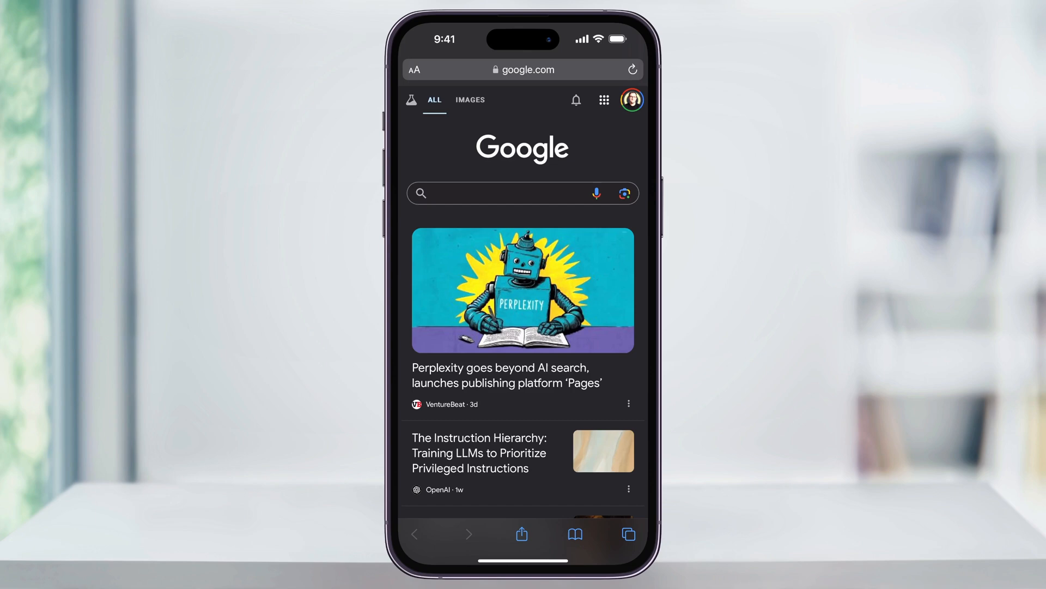
# - Tap the Google profile picture to reveal the account menu showing SafeSearch off
pyautogui.click(630, 99)
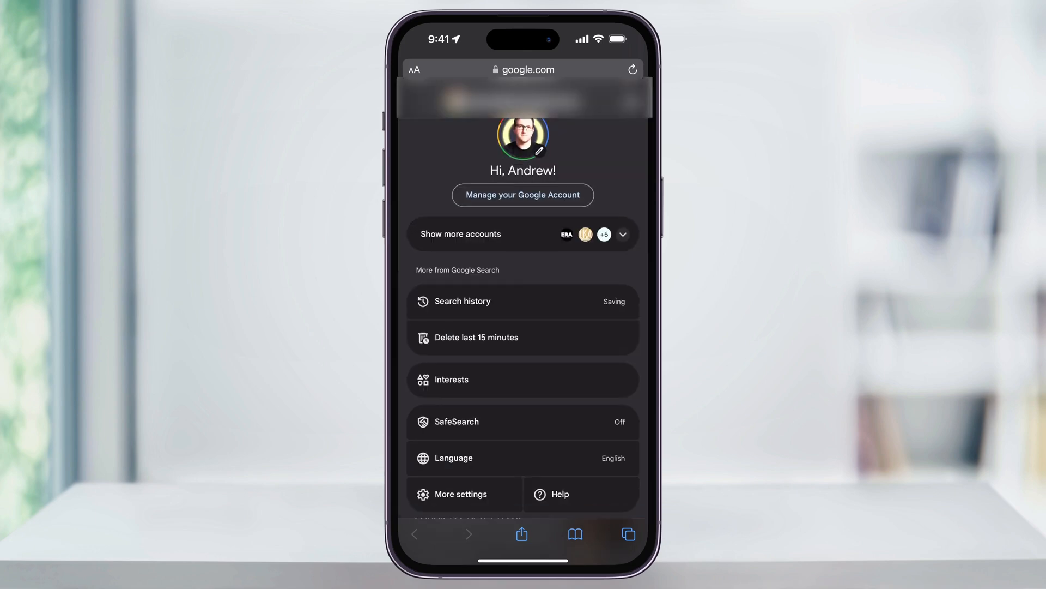